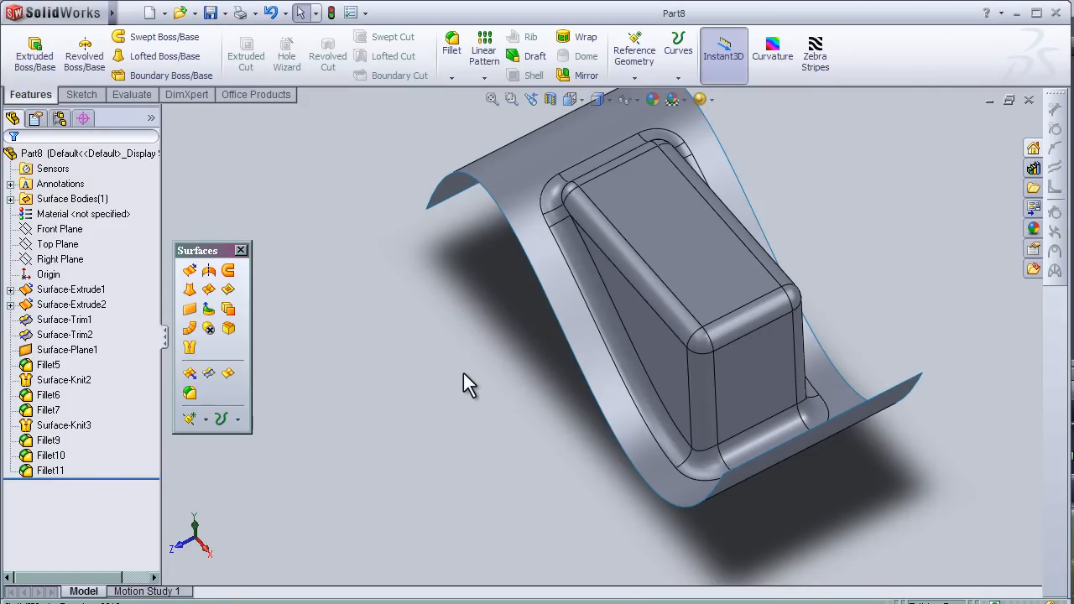
mouse_move(451, 380)
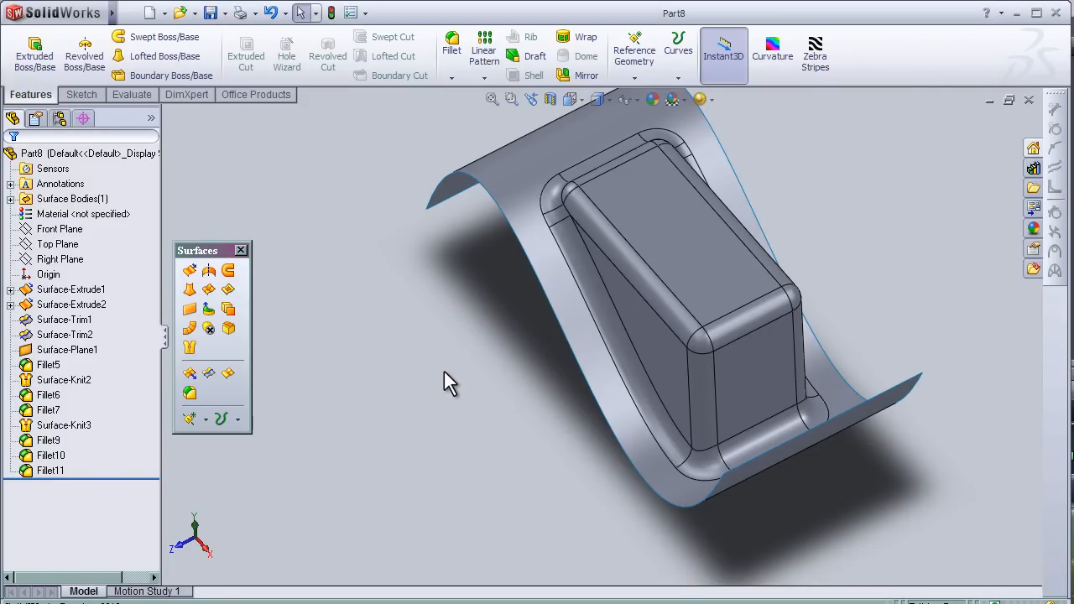
mouse_move(318, 360)
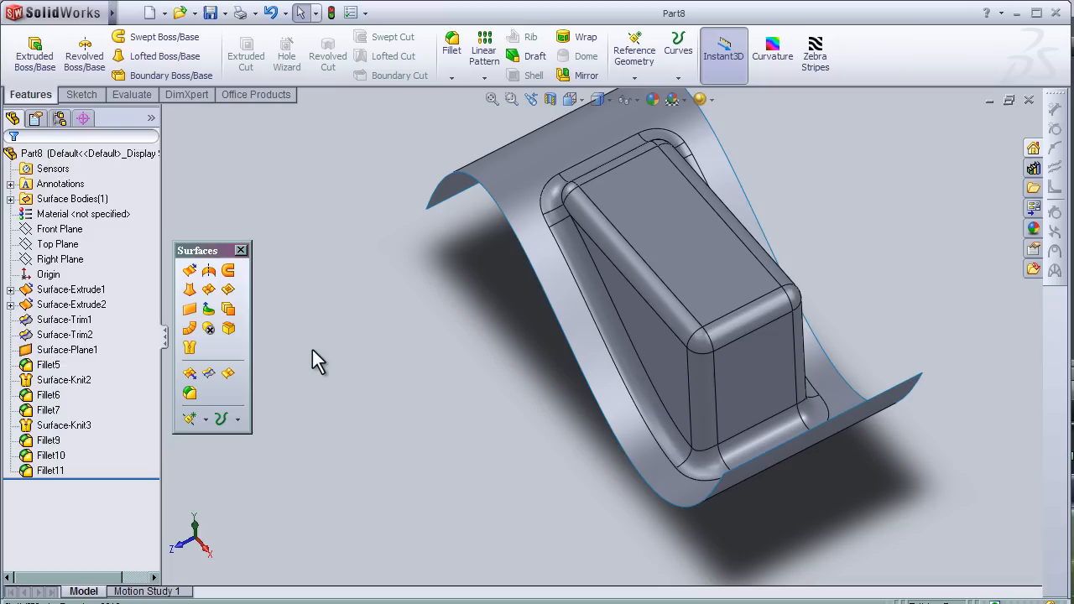
mouse_move(195, 420)
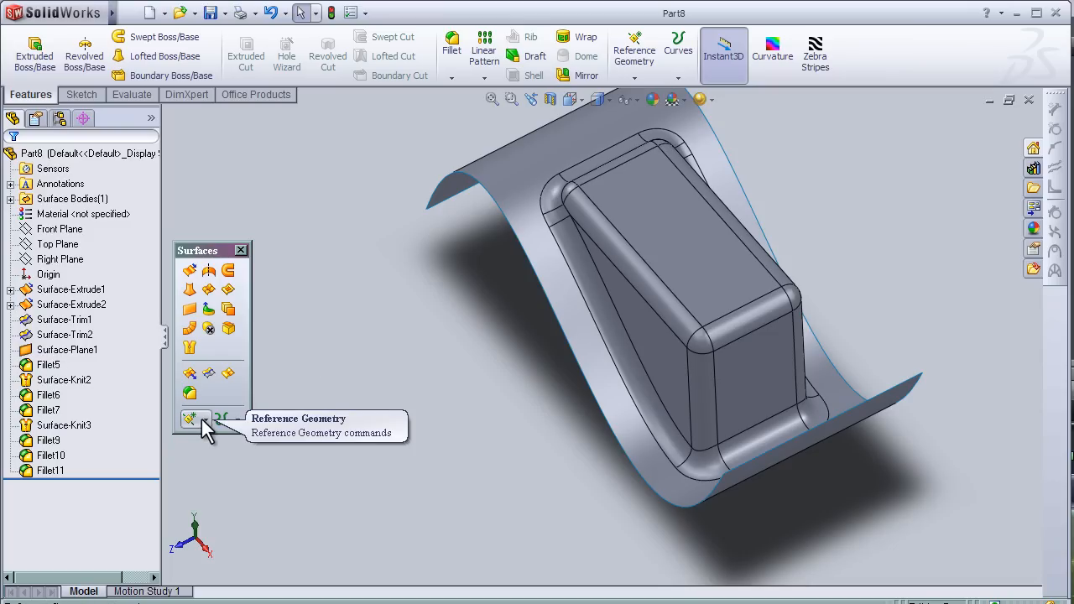
Step: Bring up the Reference Geometry choices (Plane, Axis, Coordinate System, Point) for the surface part
left_click(205, 420)
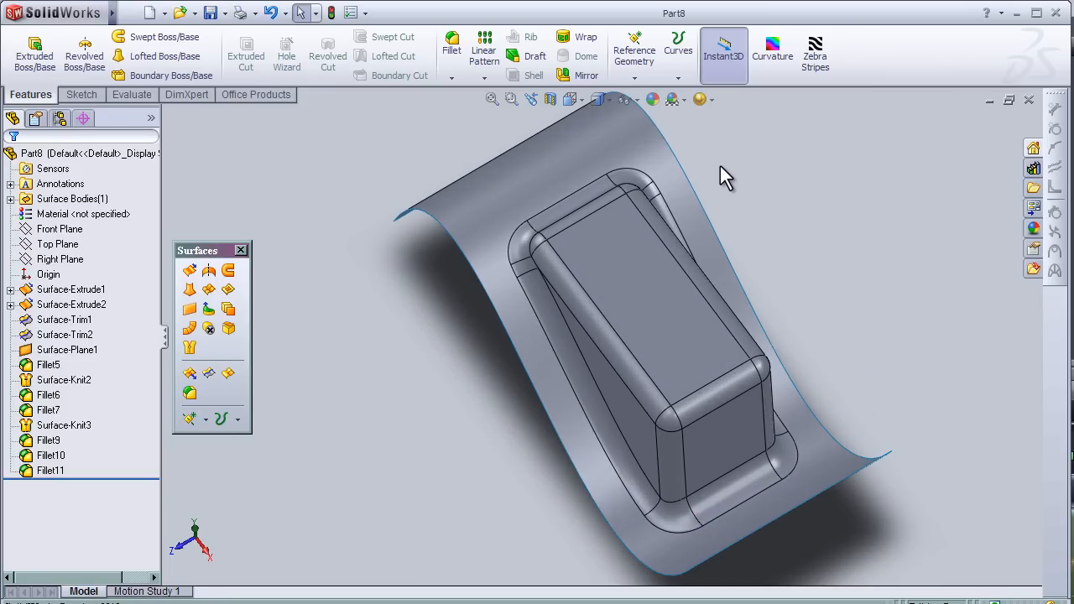
left_click(562, 339)
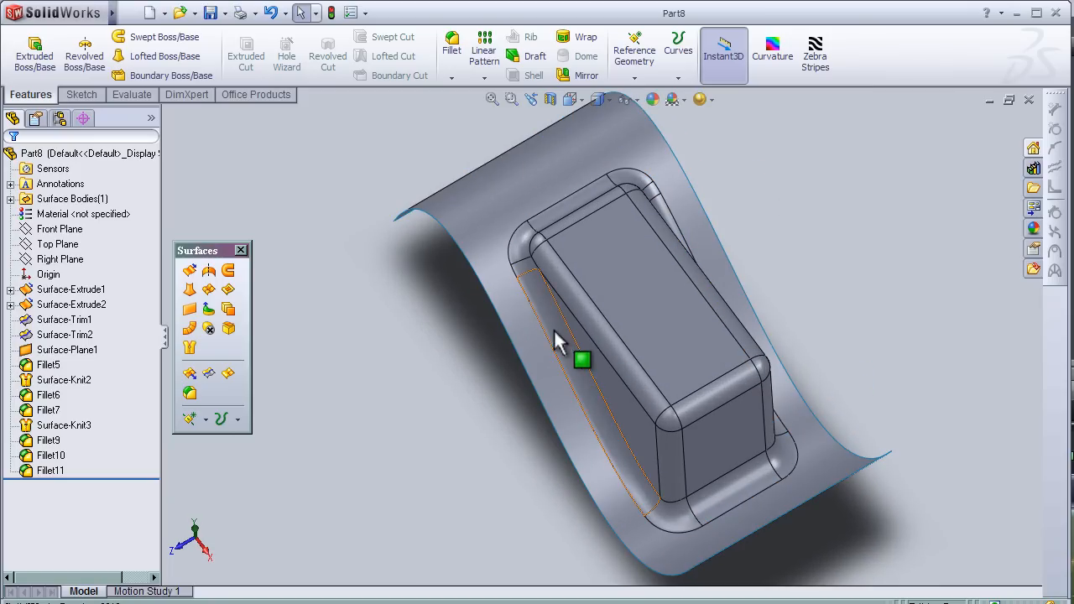
mouse_move(561, 347)
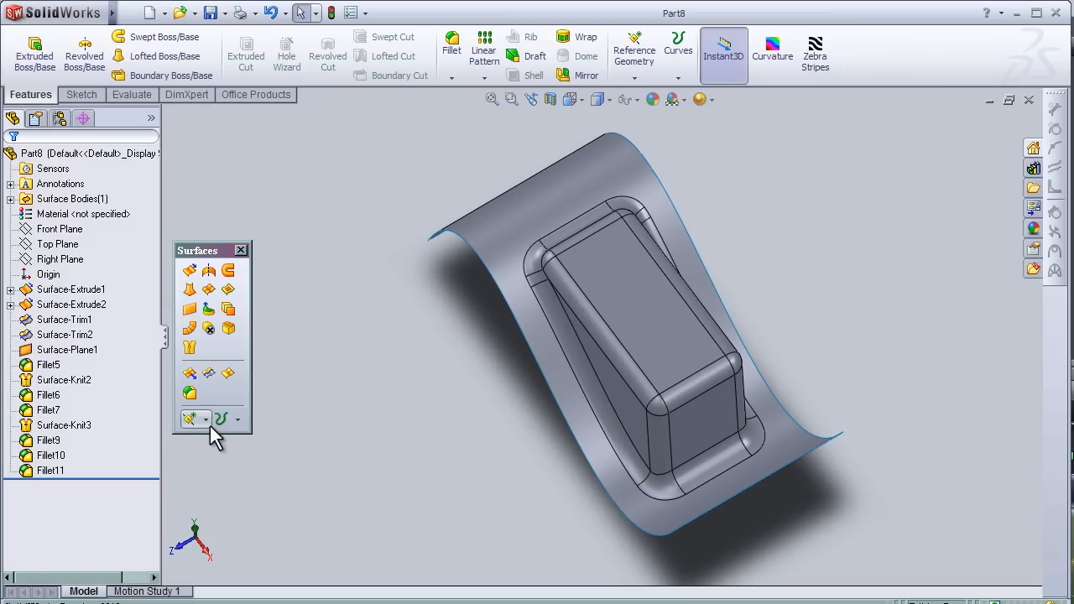
left_click(205, 420)
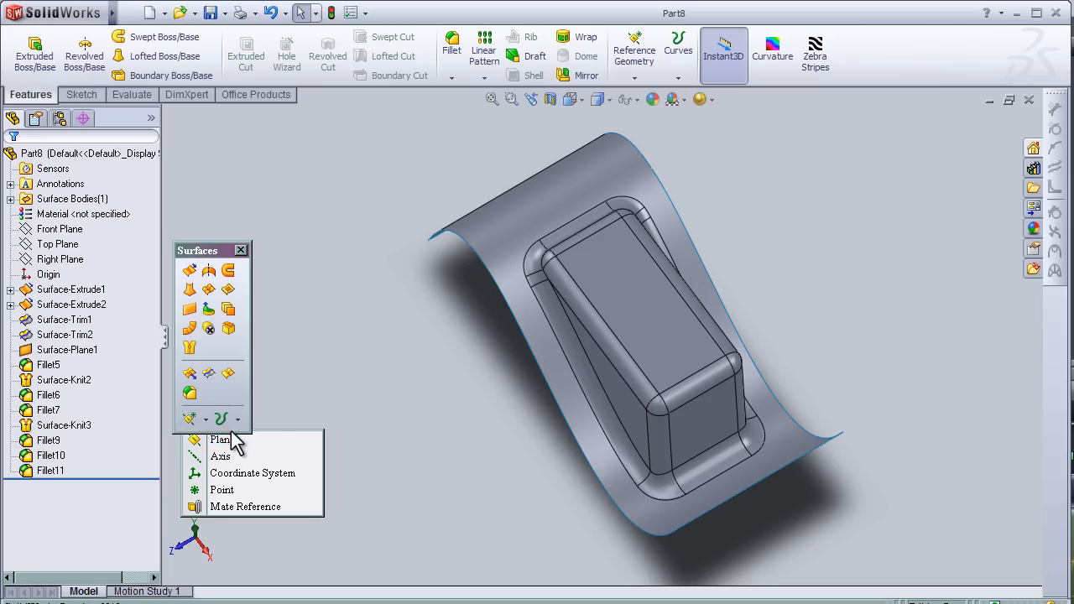
mouse_move(468, 322)
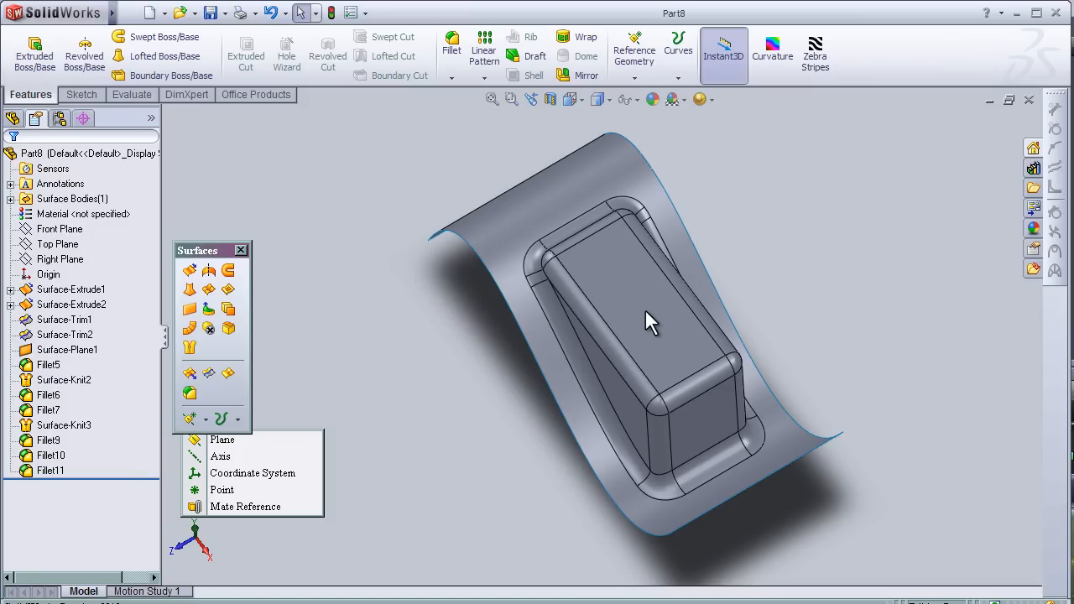
Step: Create Plane1 offset 20 mm from the block's top face, flipped, and confirm it
left_click(221, 439)
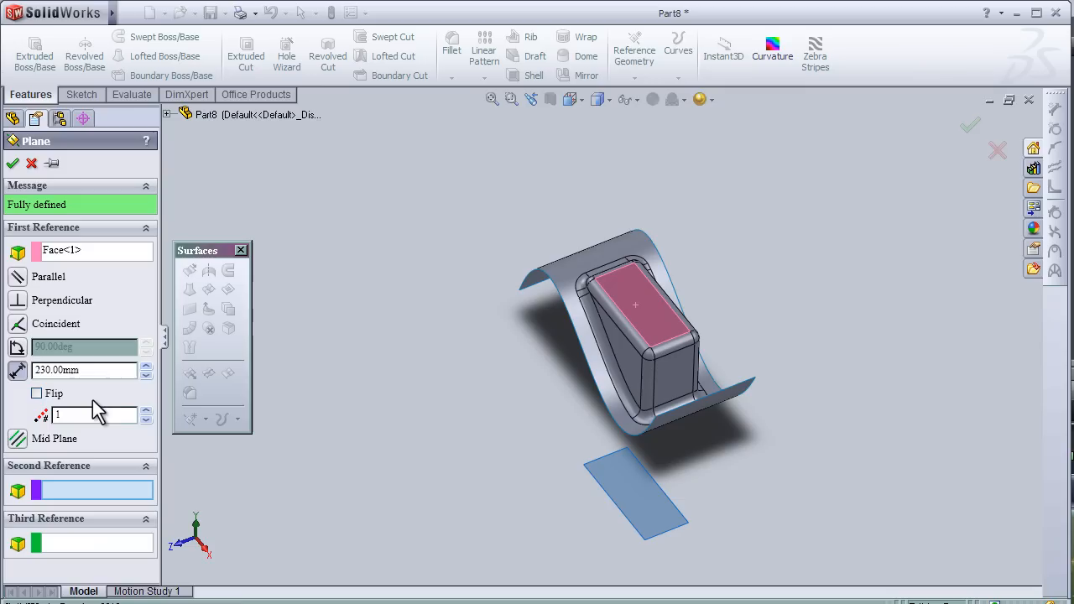
left_click(37, 393)
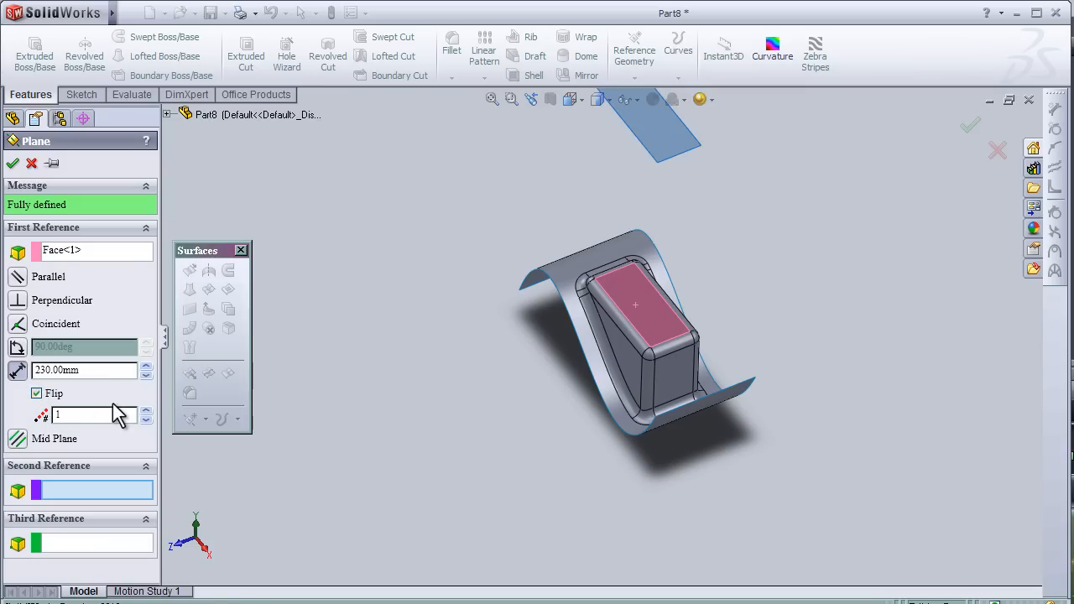
left_click(146, 374)
type("20")
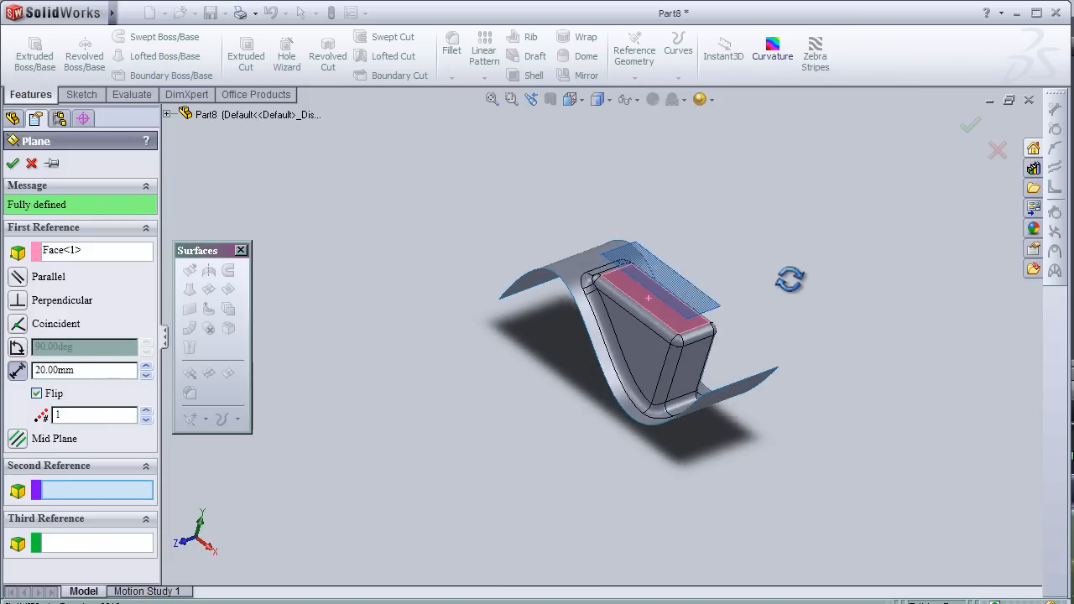
left_click_drag(646, 302, 641, 328)
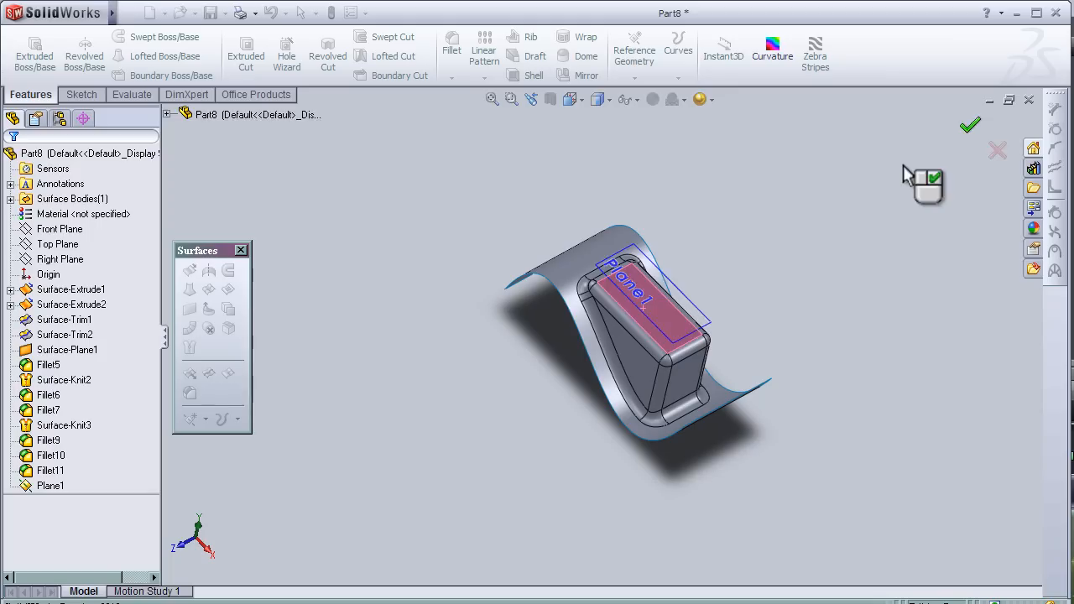
left_click(50, 485)
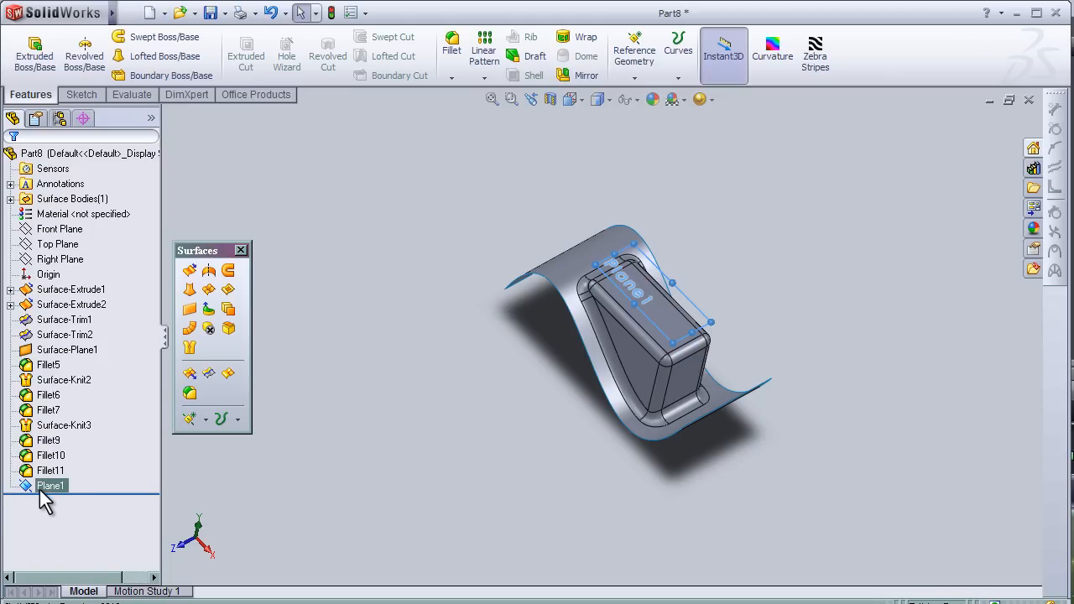
Step: Start a sketch on Plane1 viewed Normal To, ready to draw a corner rectangle
double_click(50, 485)
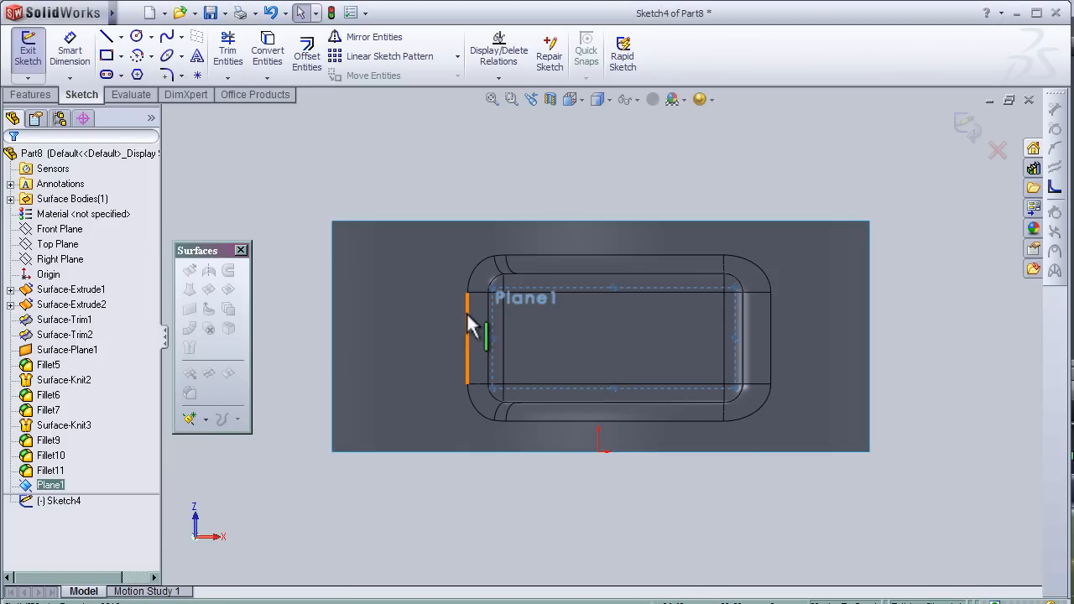
key("space")
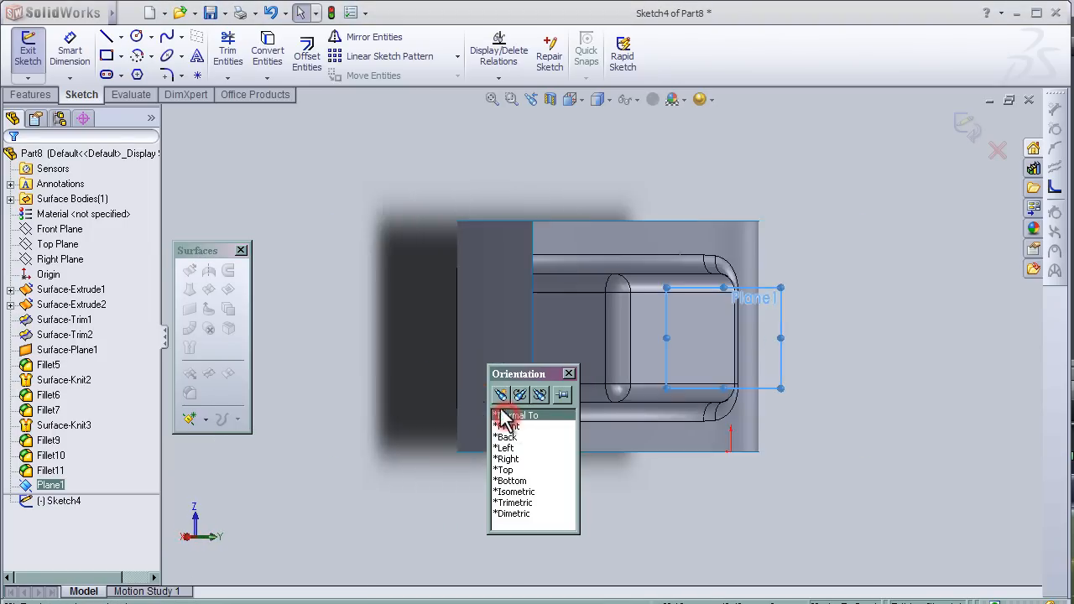
left_click(507, 416)
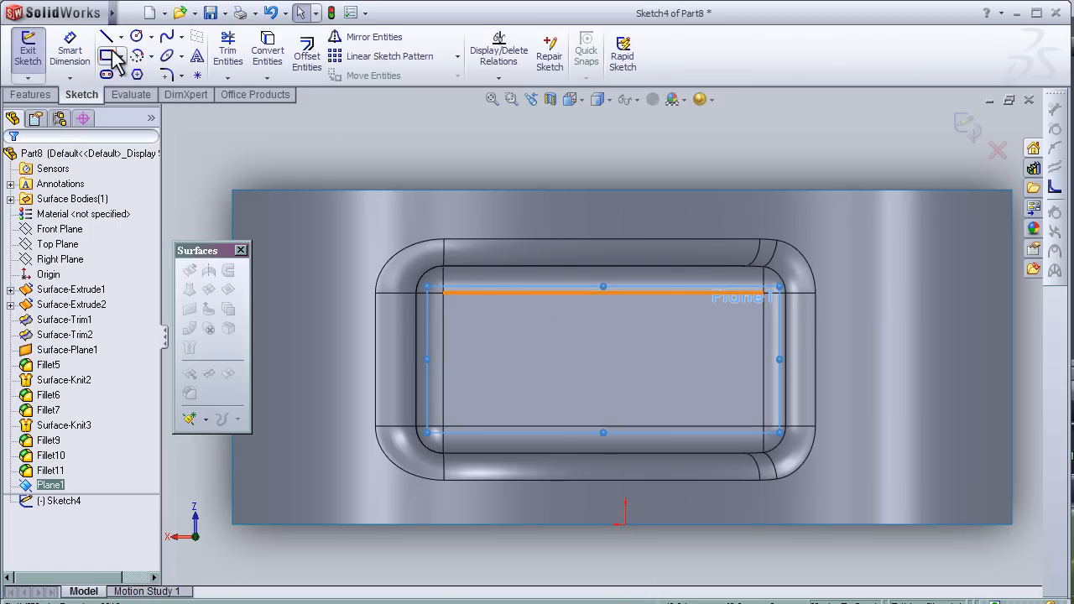
left_click(107, 53)
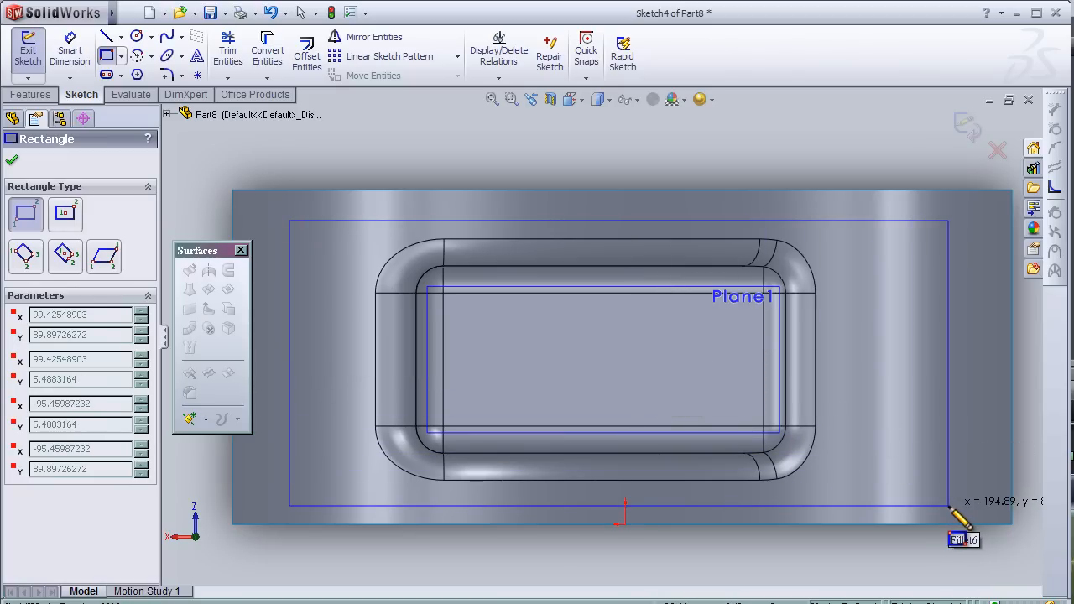
Step: Finish the rectangle, add a vertical construction centerline between edge midpoints, and set the width to 200 mm
left_click(620, 220)
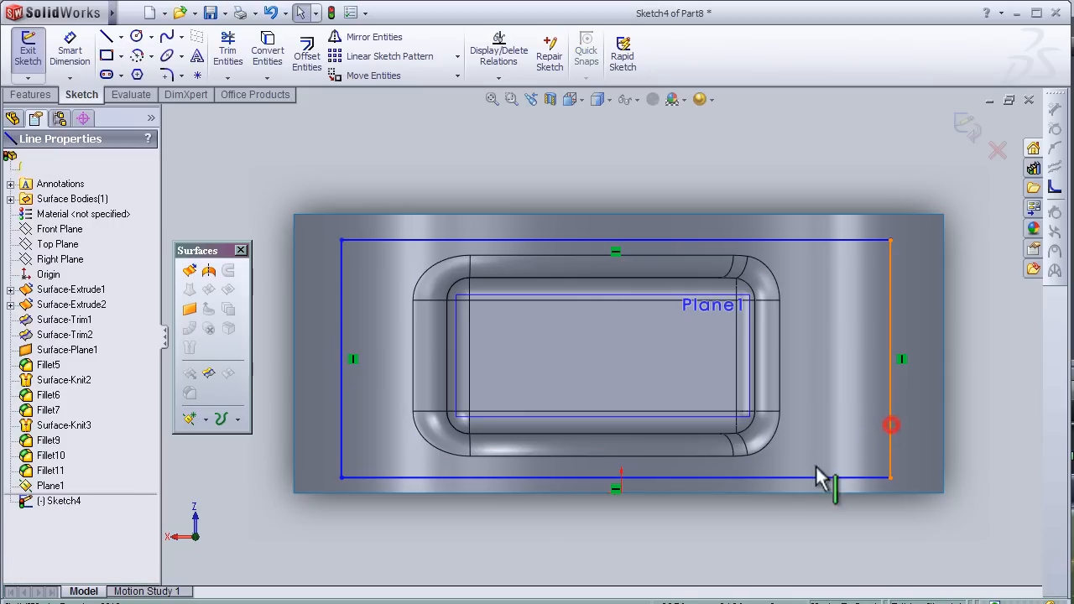
left_click(889, 359)
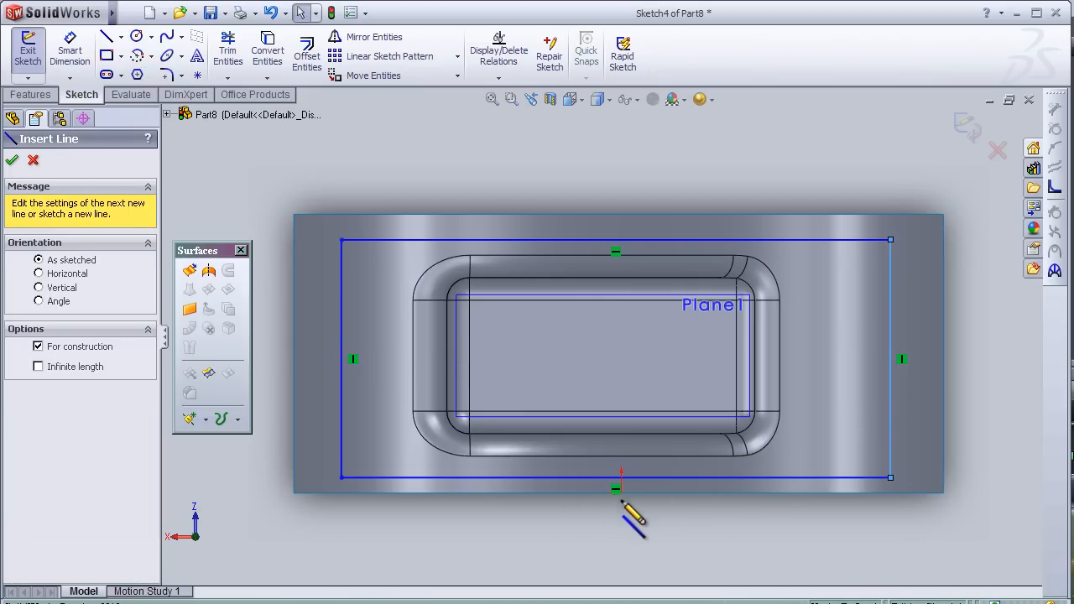
left_click_drag(621, 486, 655, 198)
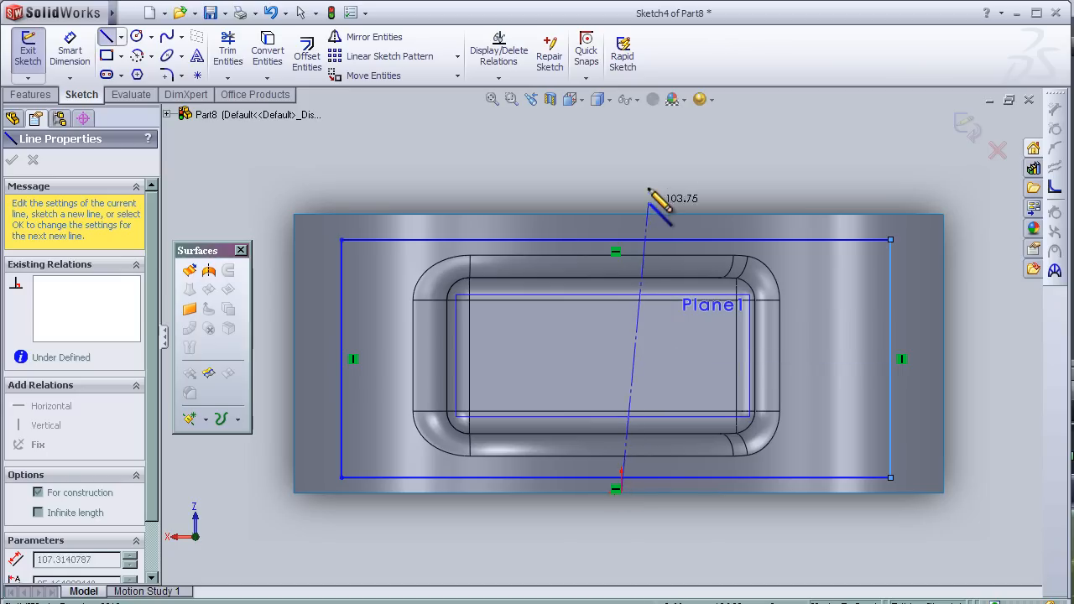
left_click_drag(658, 205, 621, 168)
type("200")
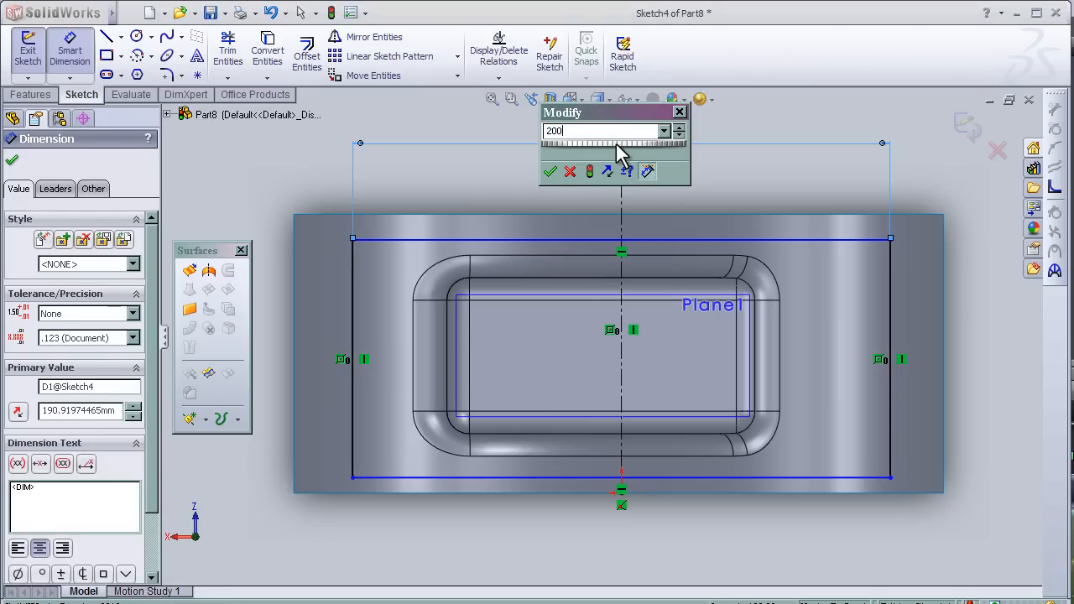
left_click(550, 171)
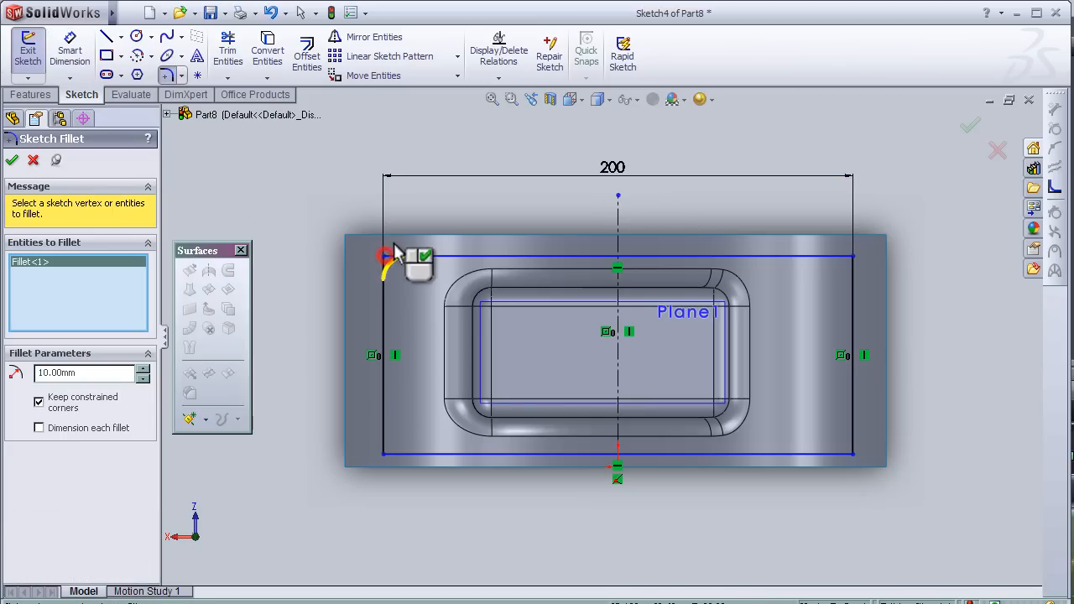
Step: Fillet the rectangle's top-left and bottom-right corners to complete the rounded outline
left_click(390, 445)
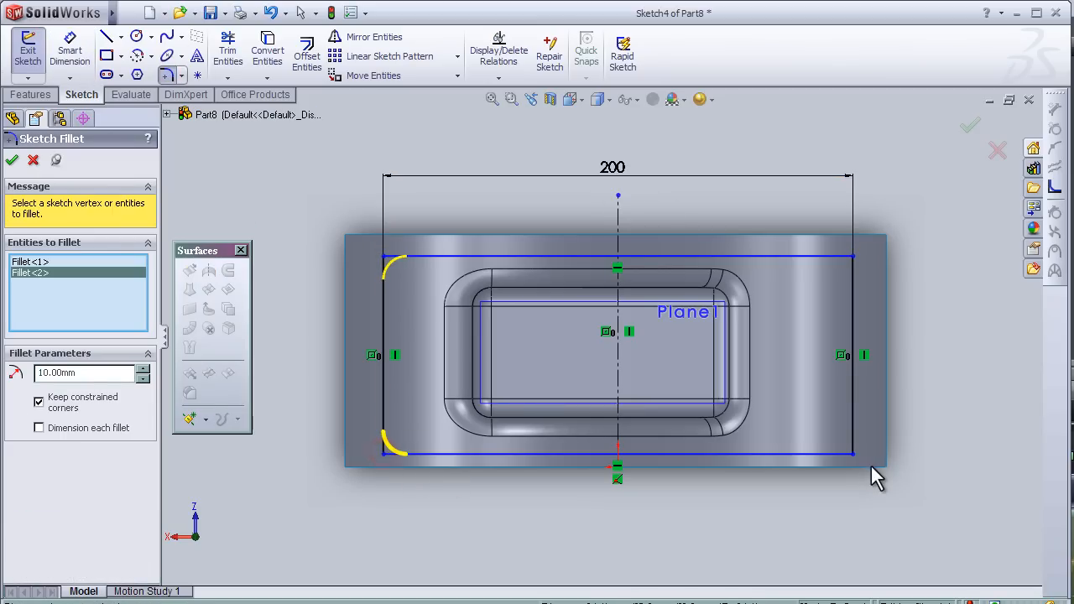
left_click(853, 255)
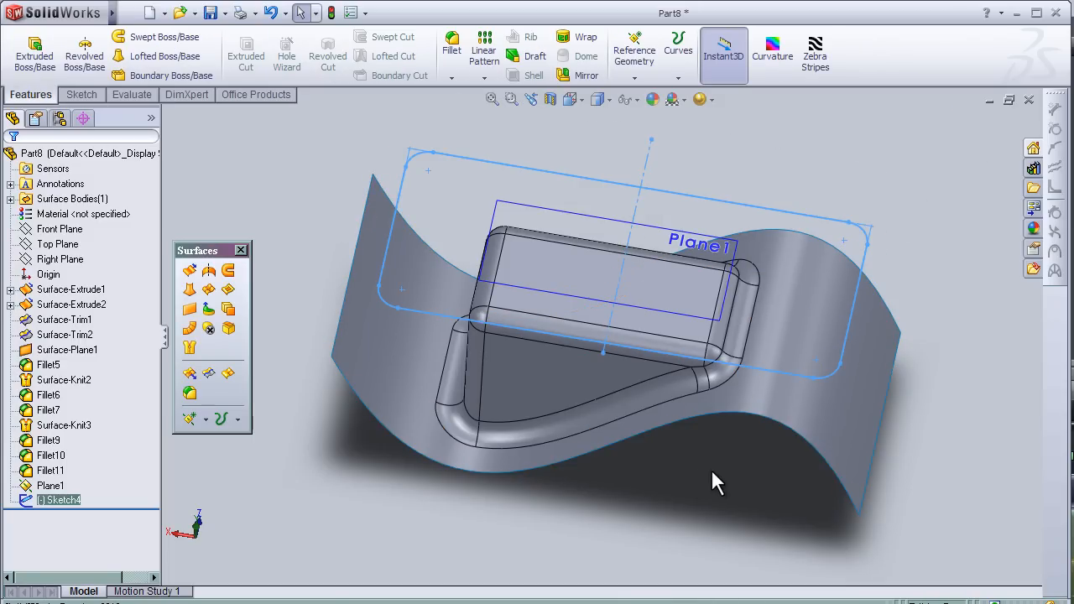
Step: Project Sketch4 onto the curved surface face using Sketch on faces, creating Curve1
left_click_drag(718, 483, 282, 444)
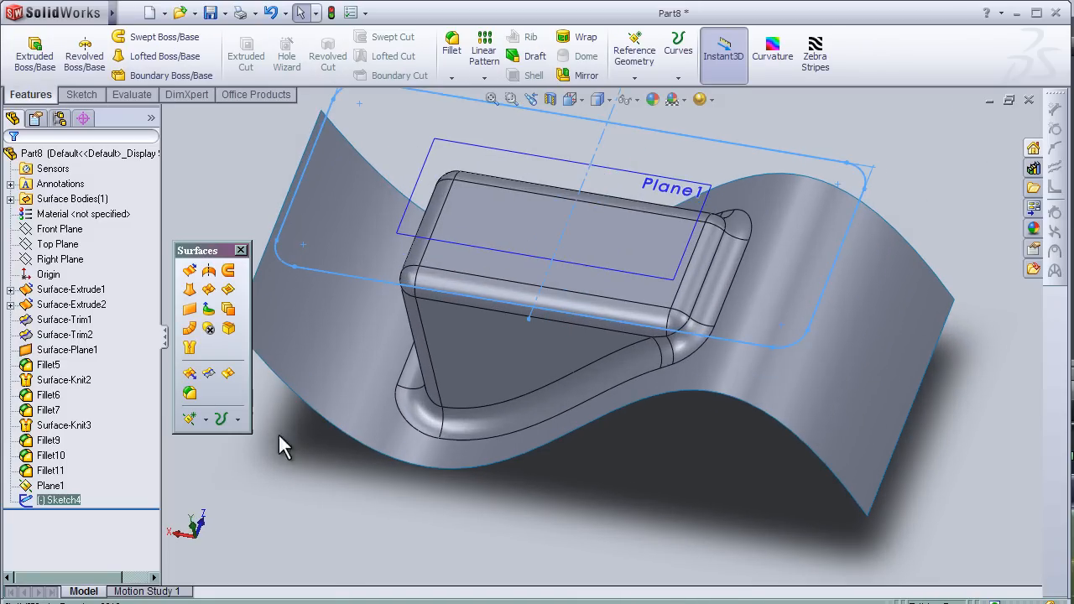
left_click(239, 418)
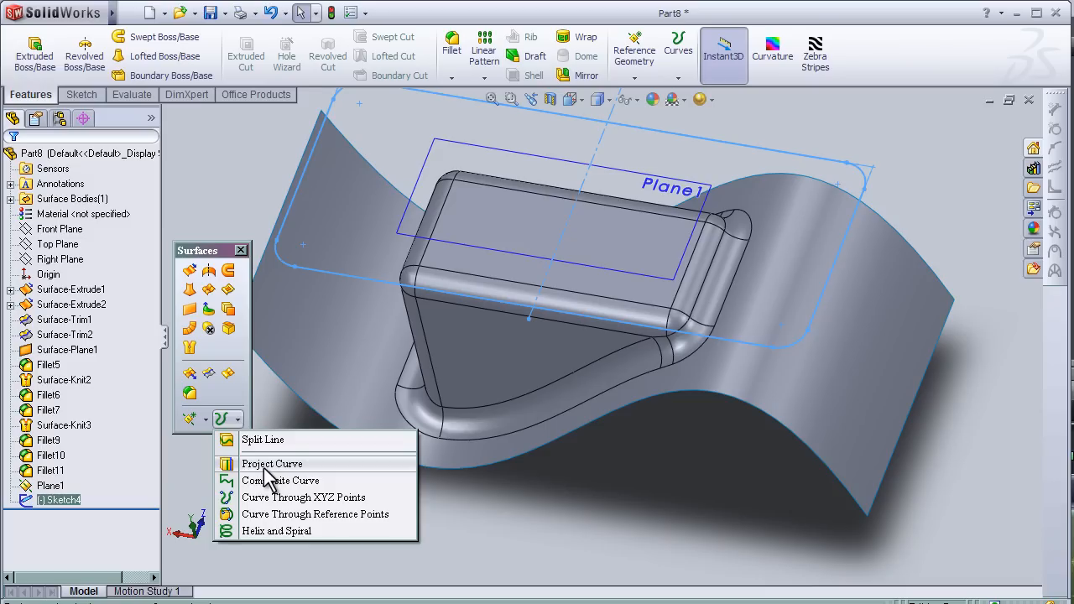
left_click(272, 464)
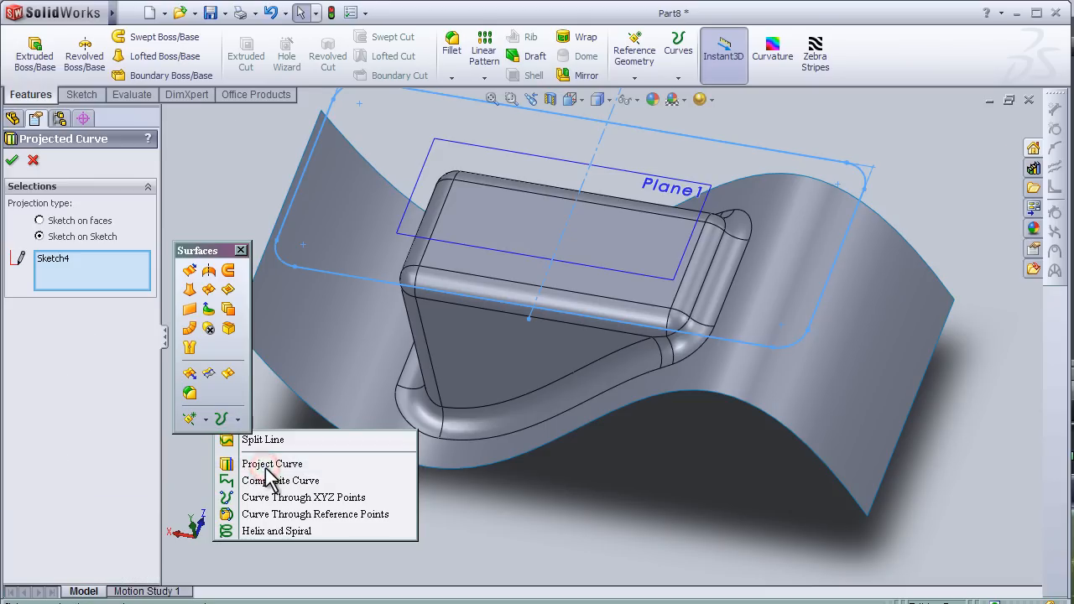
left_click(272, 463)
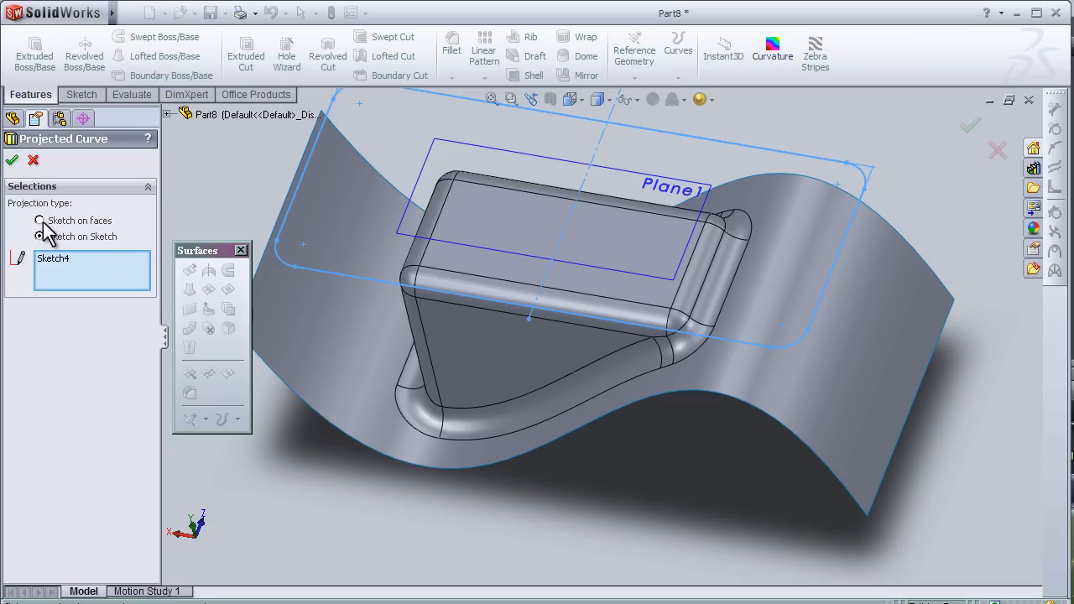
left_click(39, 237)
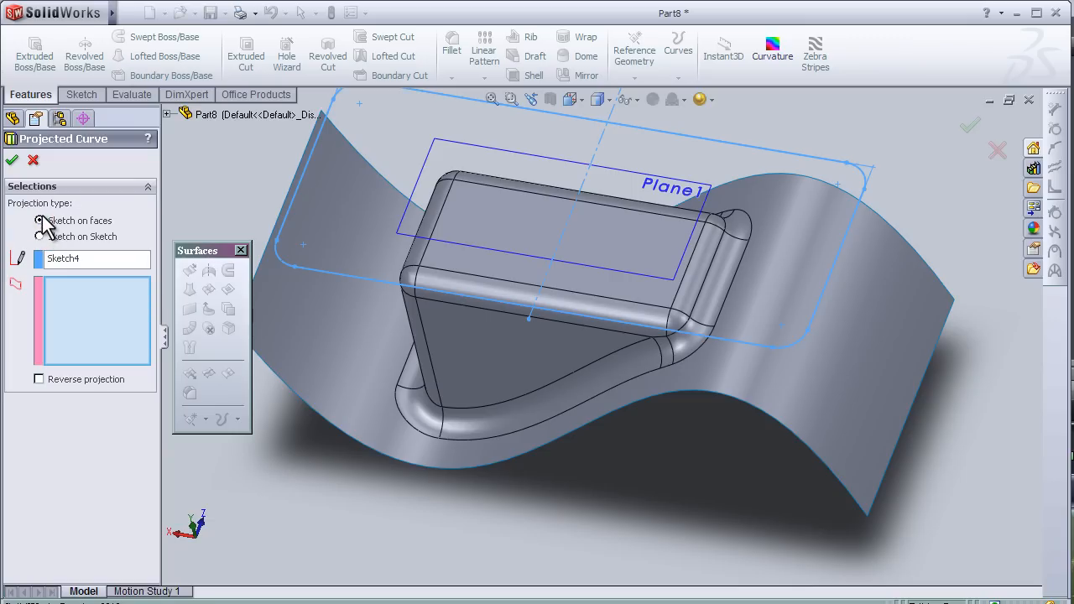
left_click(40, 220)
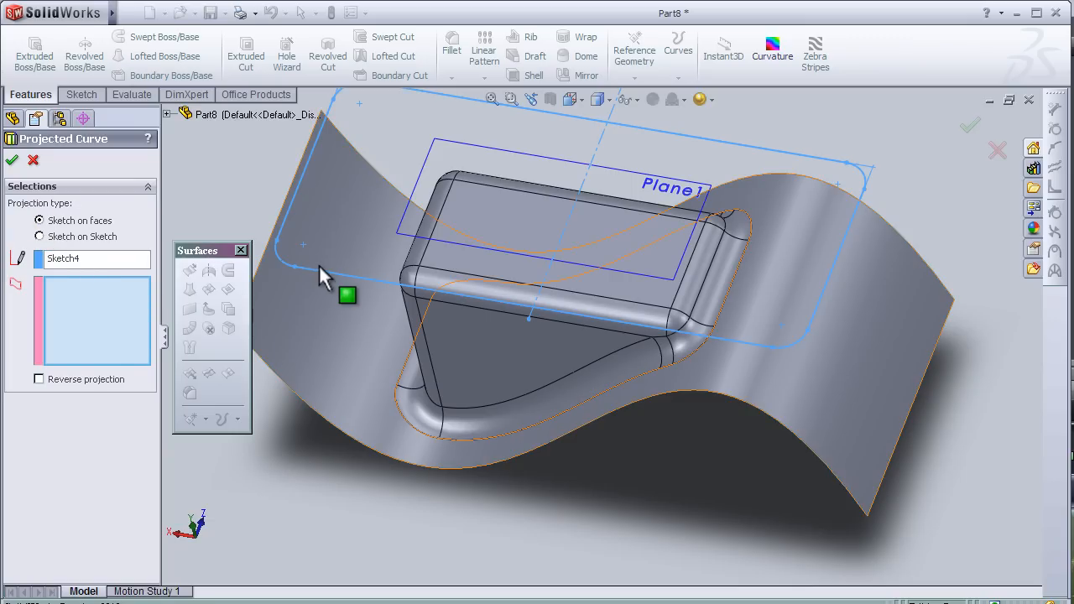
mouse_move(325, 282)
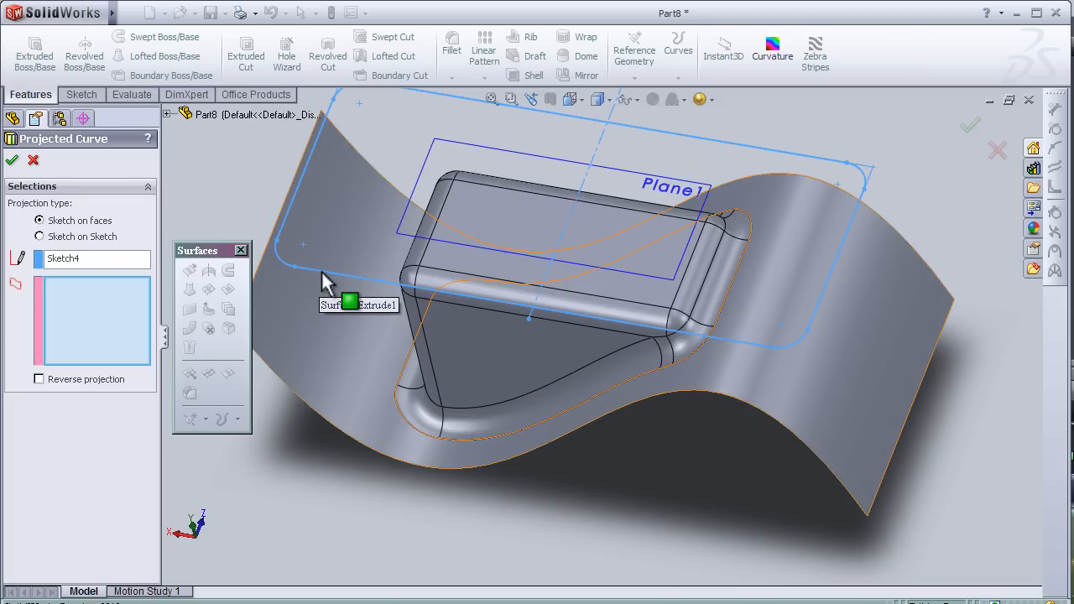
mouse_move(758, 483)
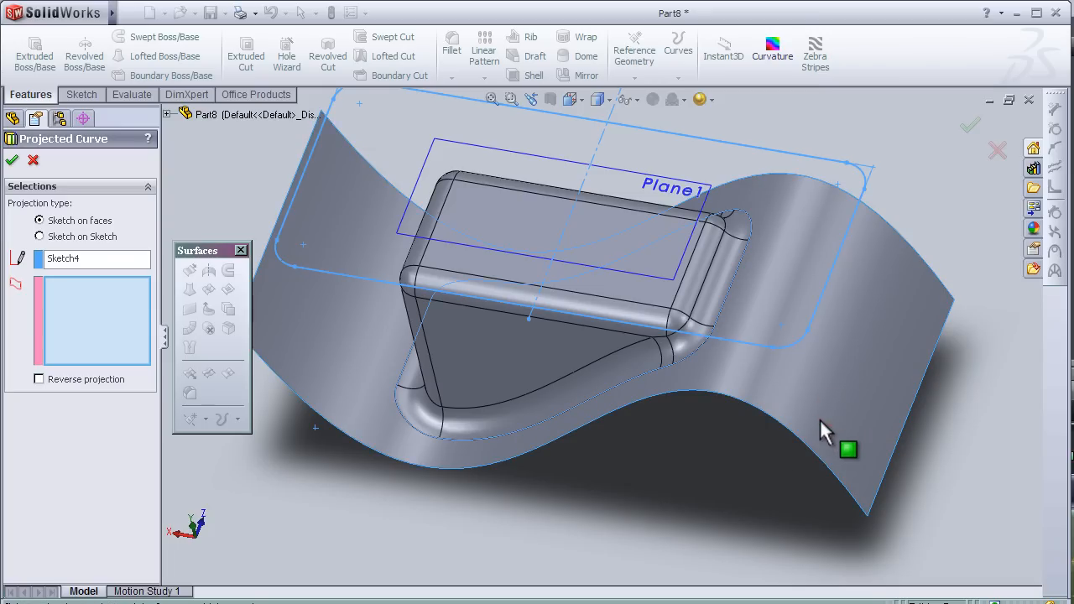
left_click(839, 428)
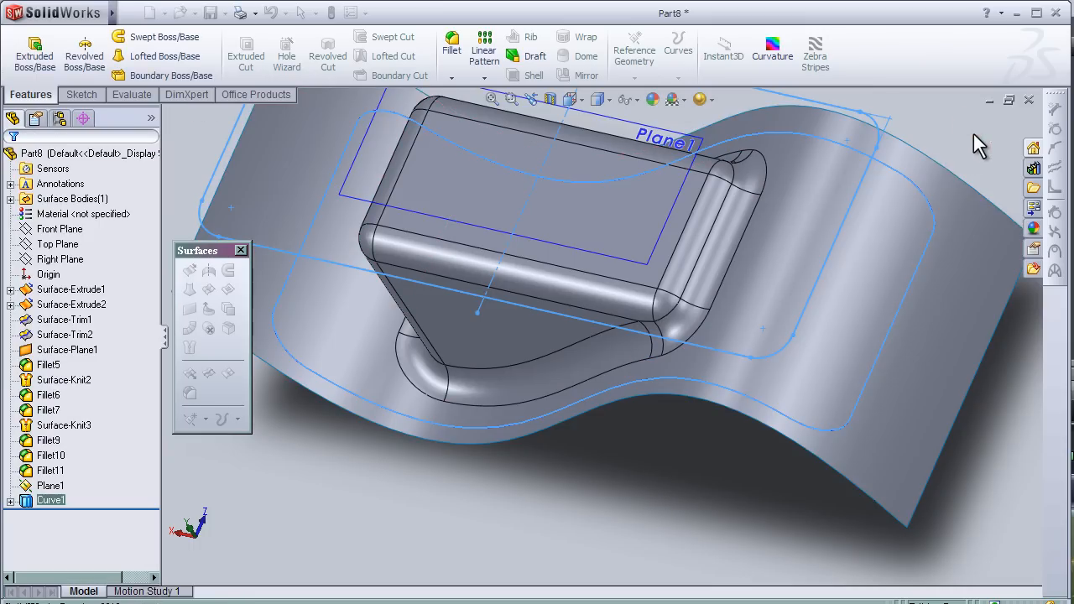
left_click(724, 51)
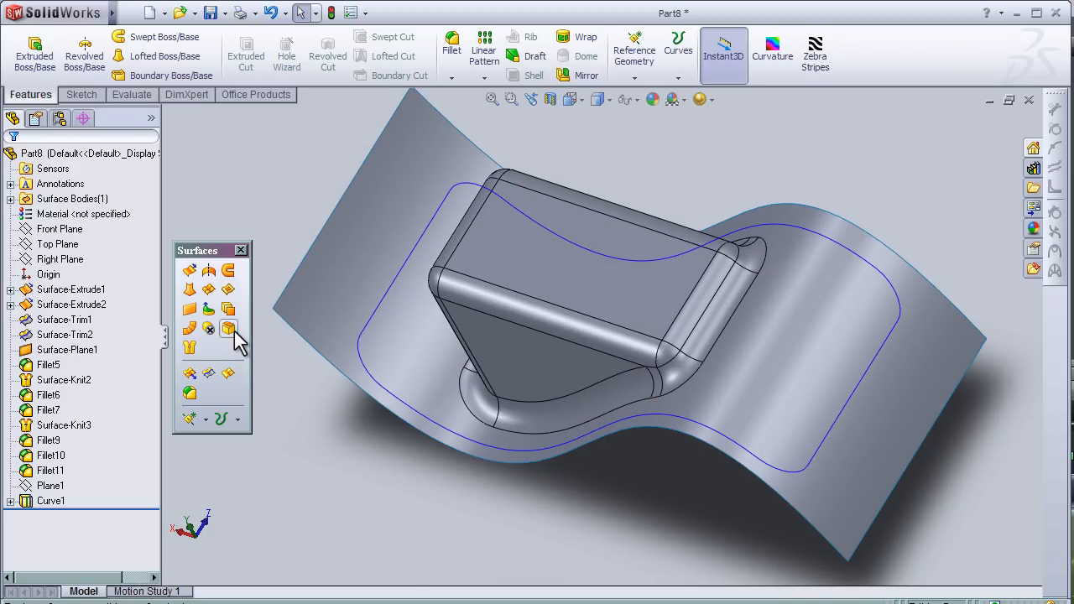
mouse_move(208, 372)
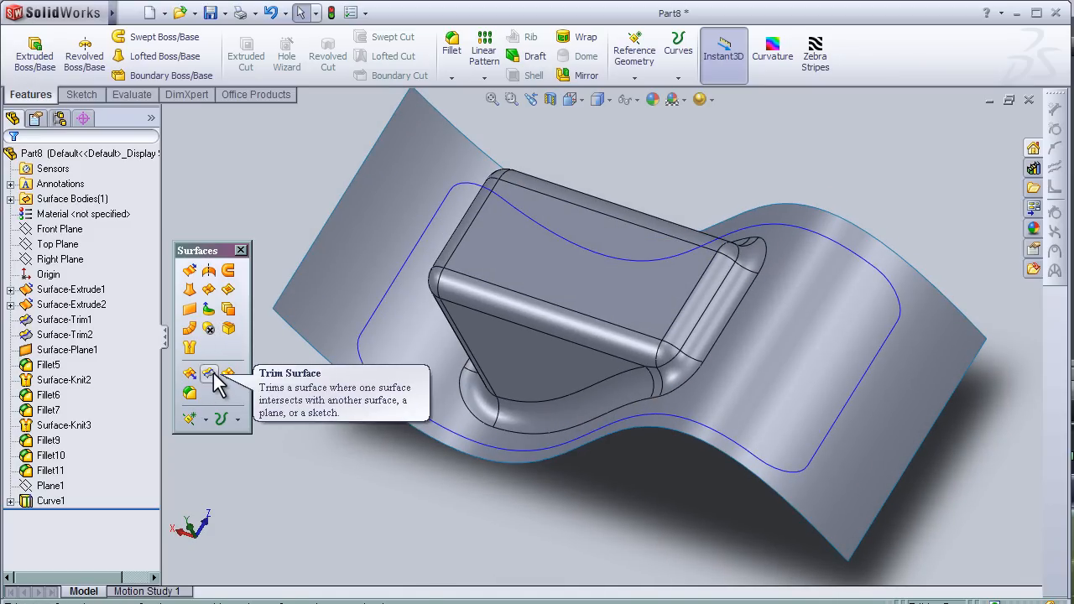
Step: Trim the surface with Curve1 as trim tool, keeping the inner rounded-rectangle region
left_click(208, 373)
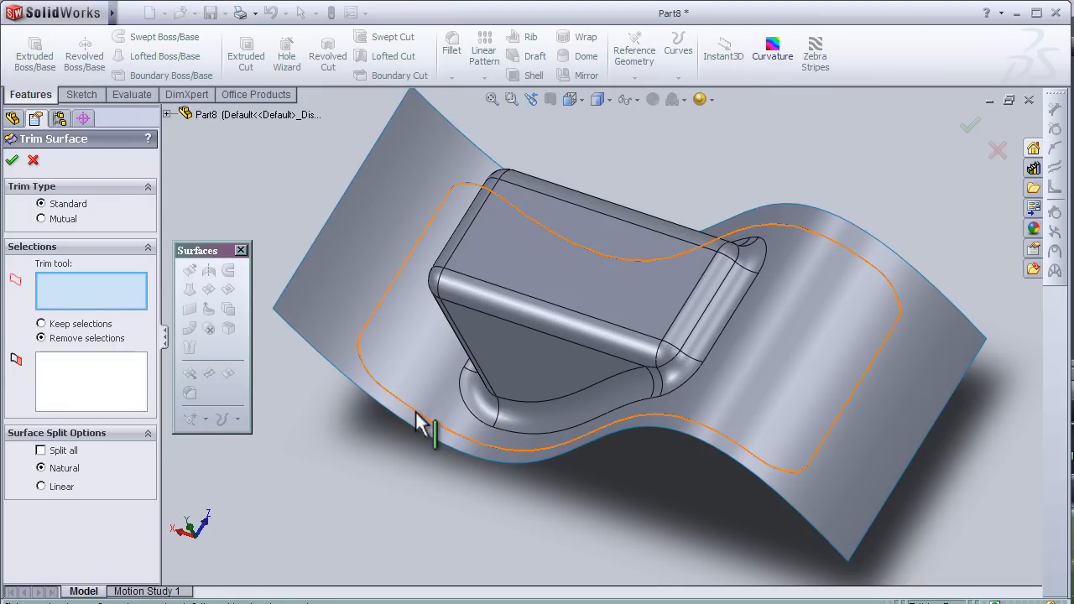
left_click(428, 433)
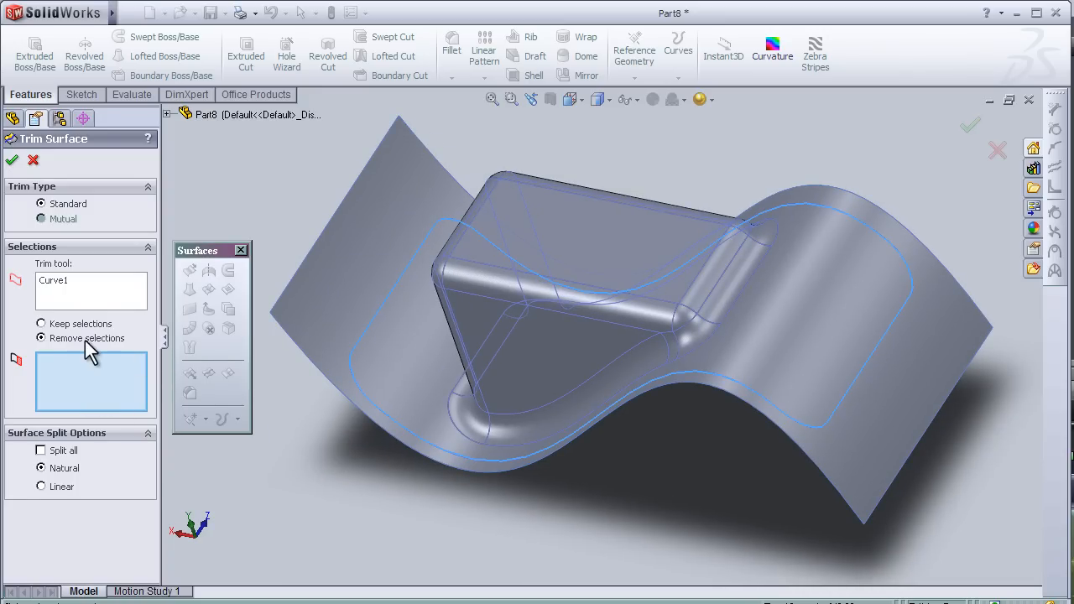
left_click(40, 323)
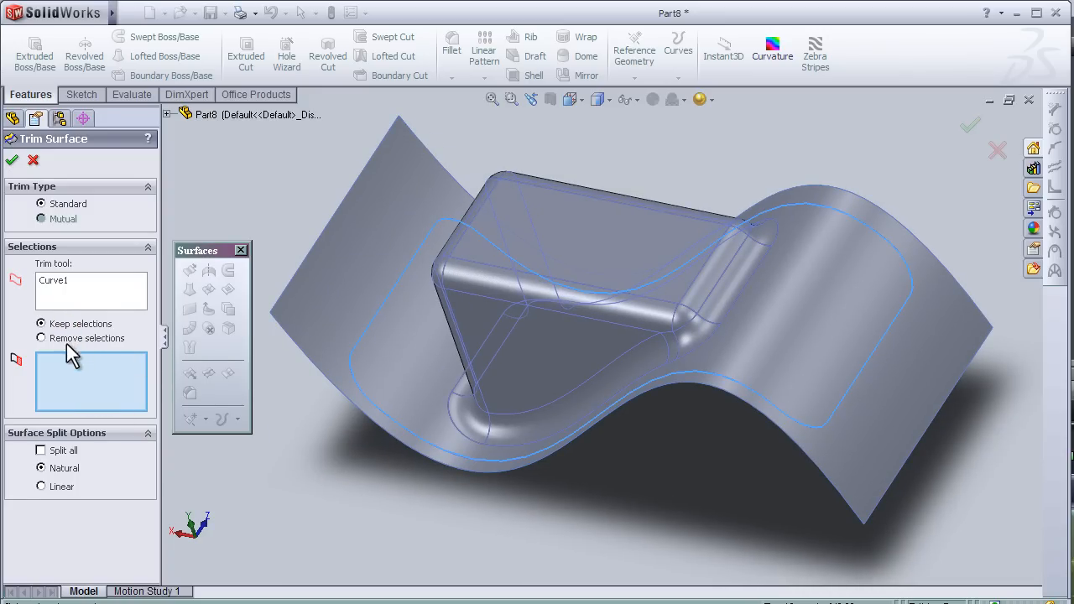
left_click(420, 369)
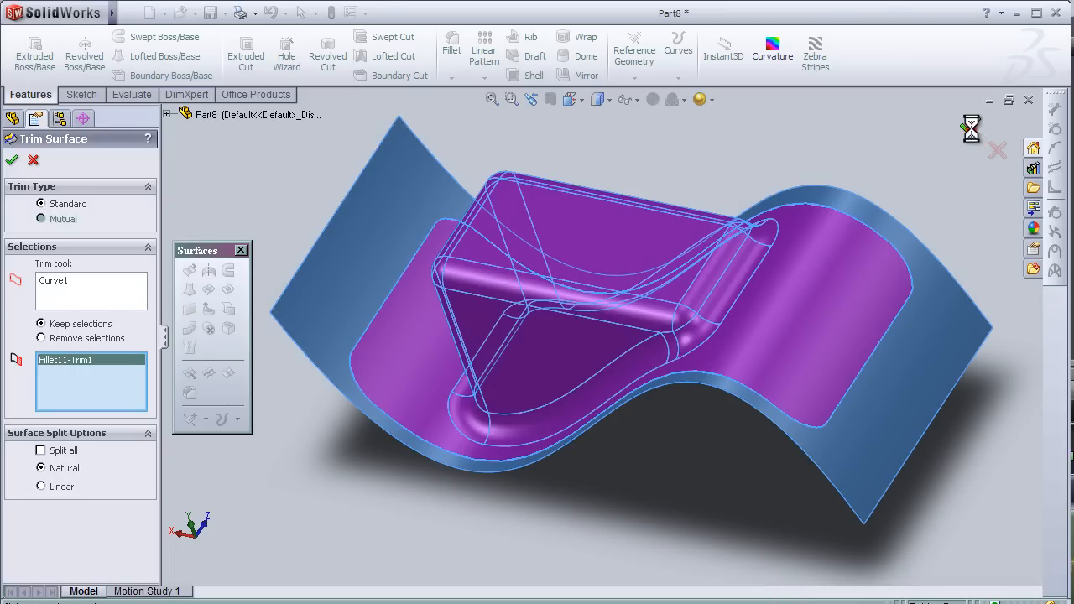
left_click(12, 161)
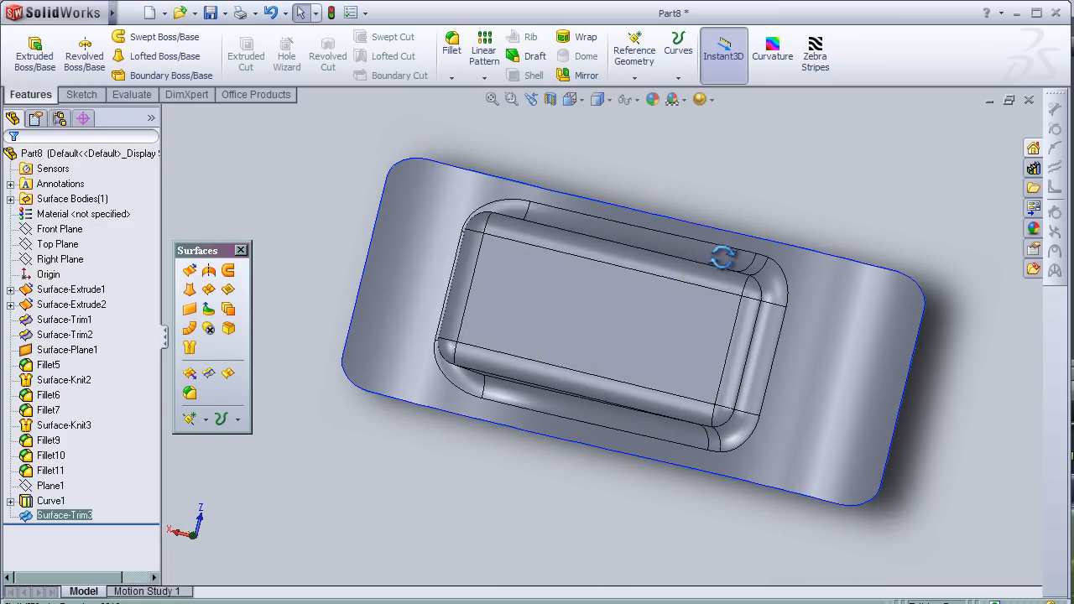
Step: Review the trimmed part from isometric and orbited angles, then bring up the Curves choices again
left_click_drag(721, 258, 493, 306)
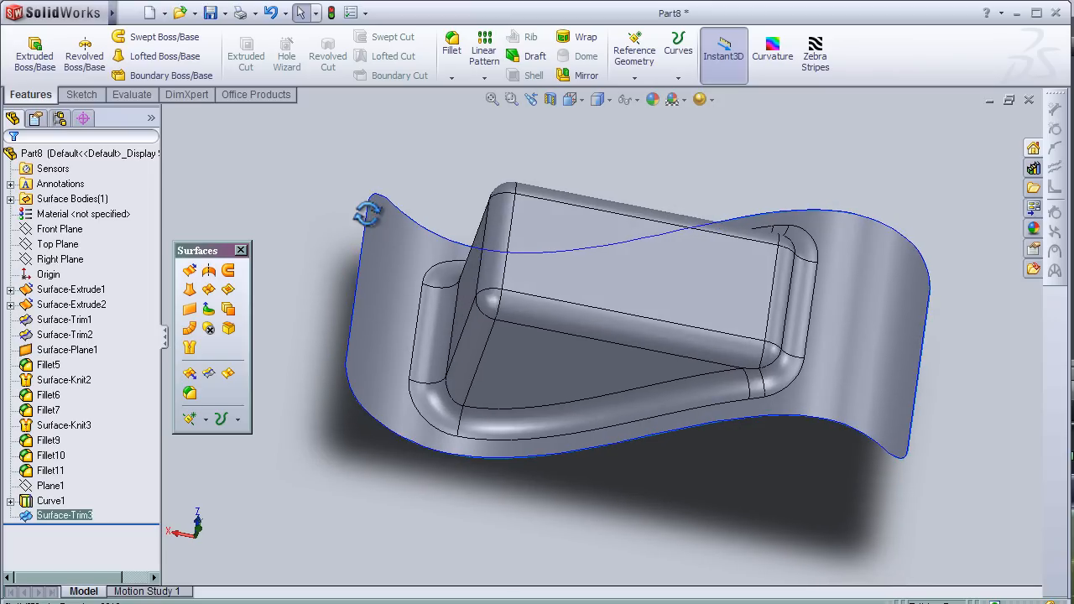
key("space")
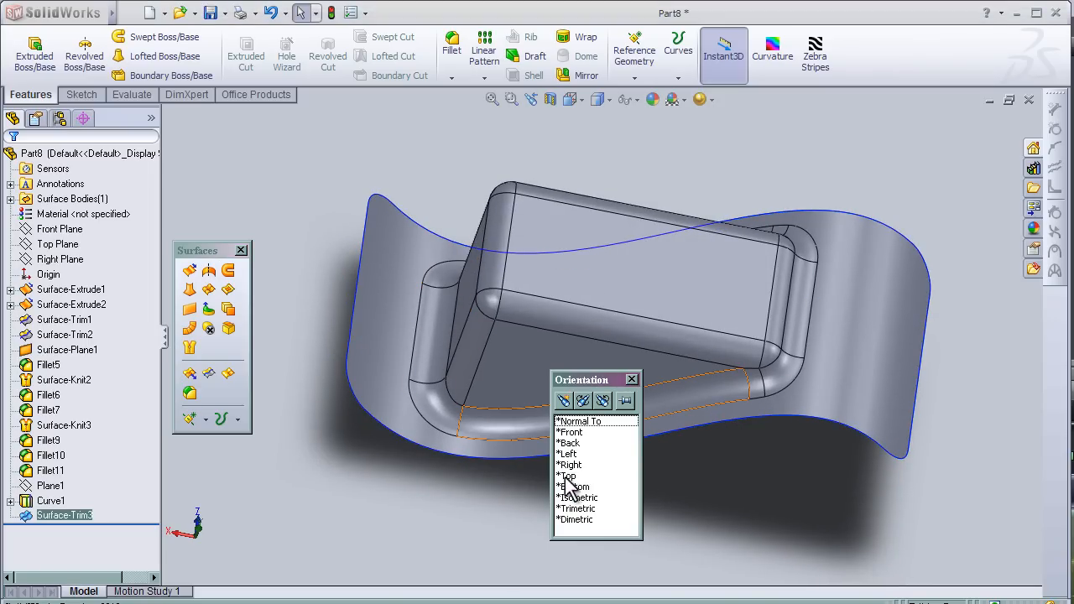
left_click(577, 496)
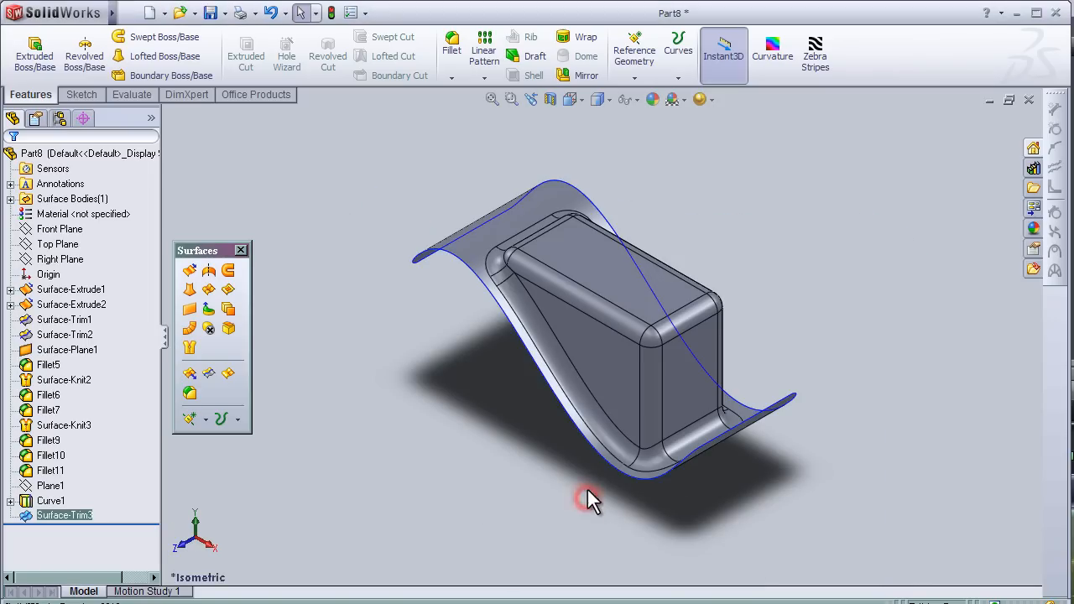
left_click_drag(587, 500, 708, 292)
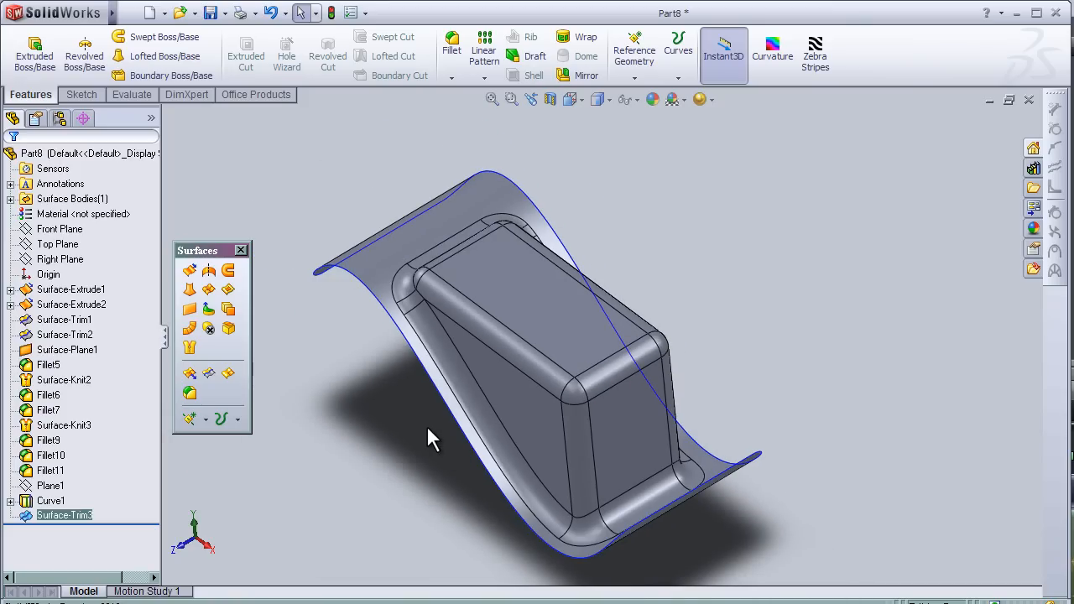
left_click_drag(433, 440, 709, 267)
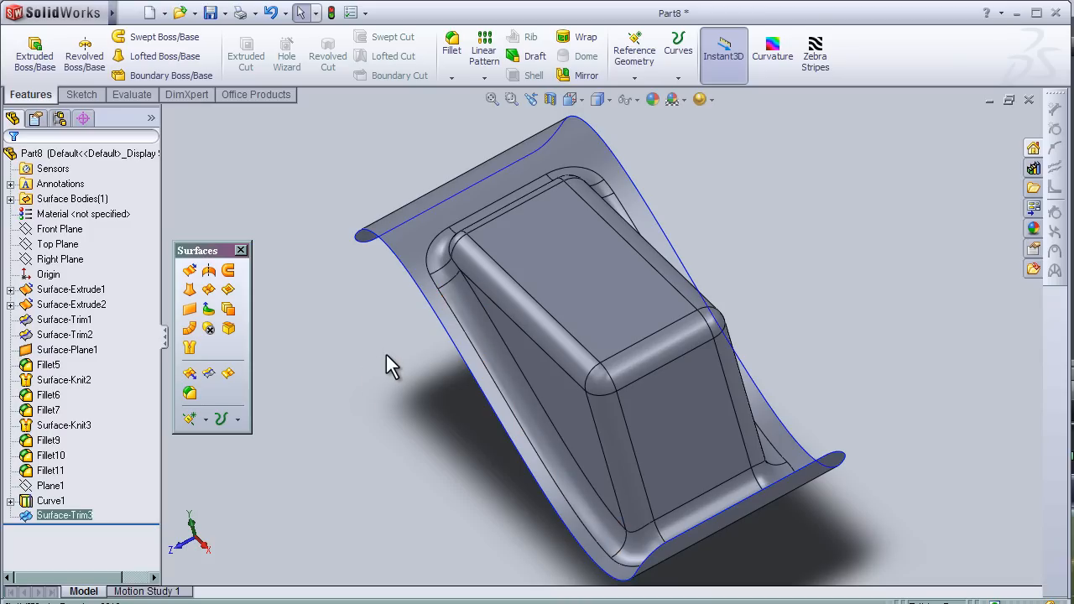
left_click(238, 420)
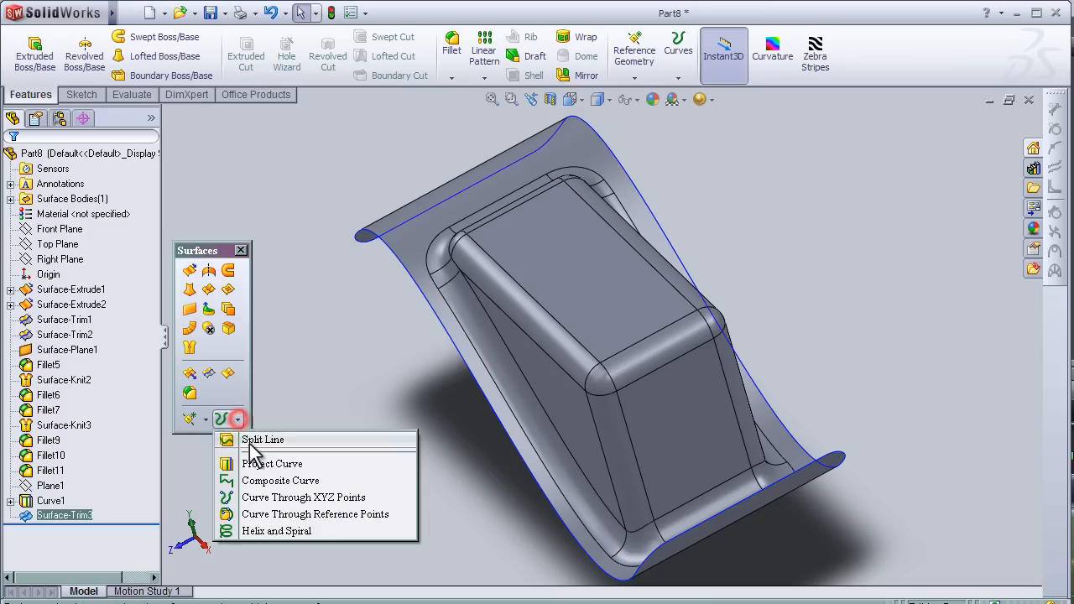
mouse_move(270, 470)
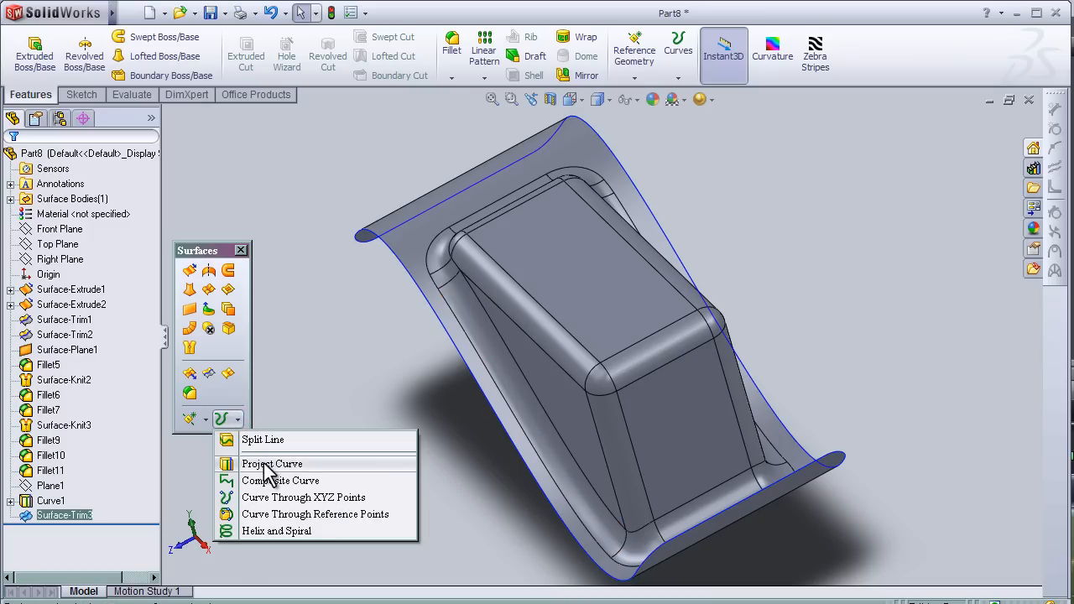